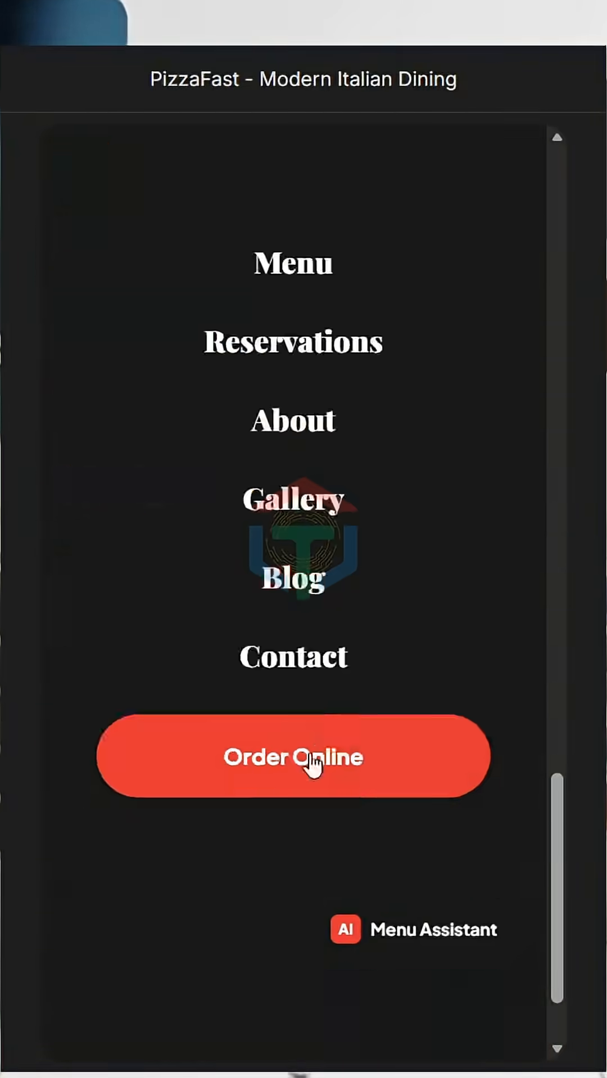
# - Move from the PizzaFast mobile menu past the Burger & Co. checkout to the contact inquiry form
pyautogui.click(293, 759)
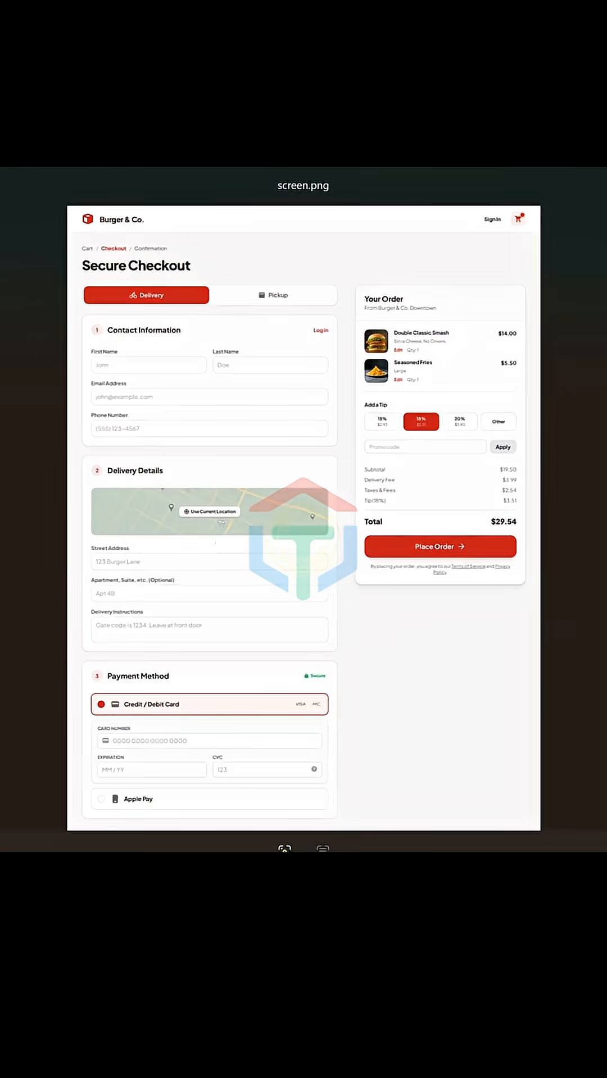
pyautogui.click(439, 547)
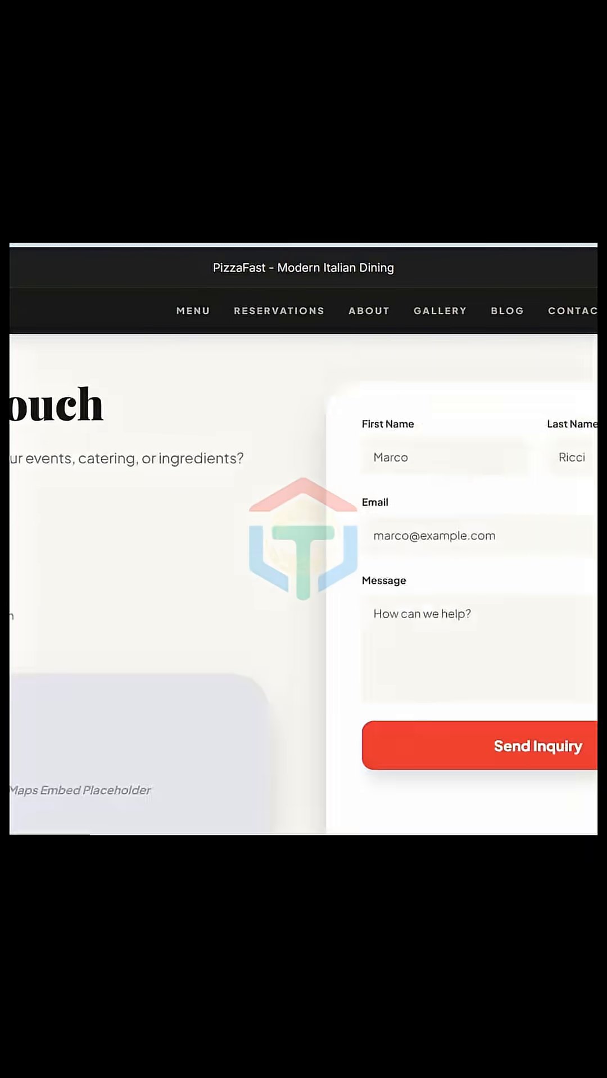
# - Focus the master prompts document and scroll past the industry templates to the Prompt 2 heading
pyautogui.click(369, 310)
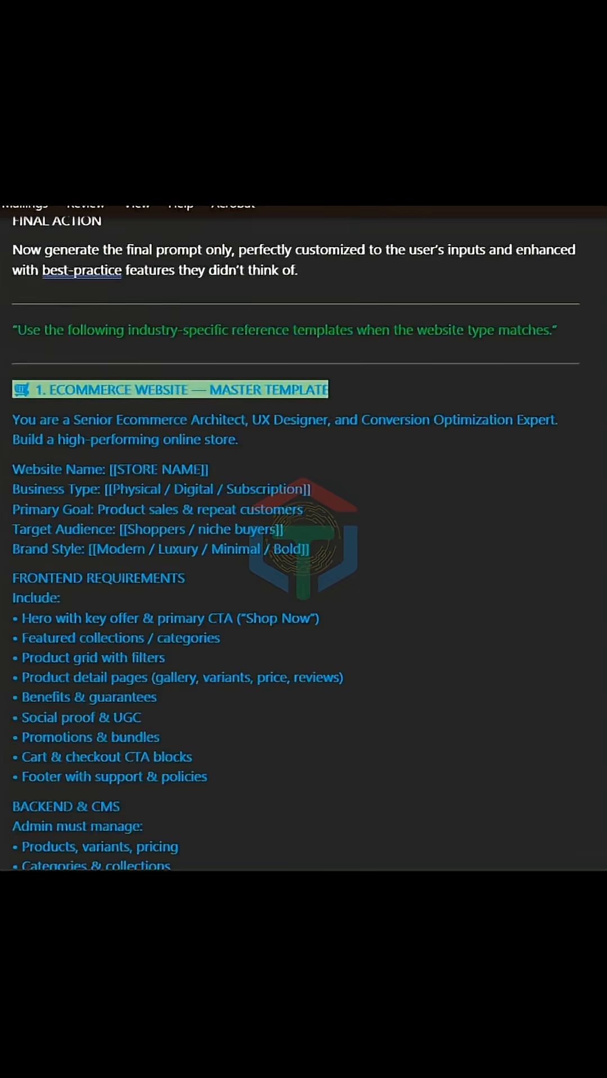
pyautogui.scroll(-3)
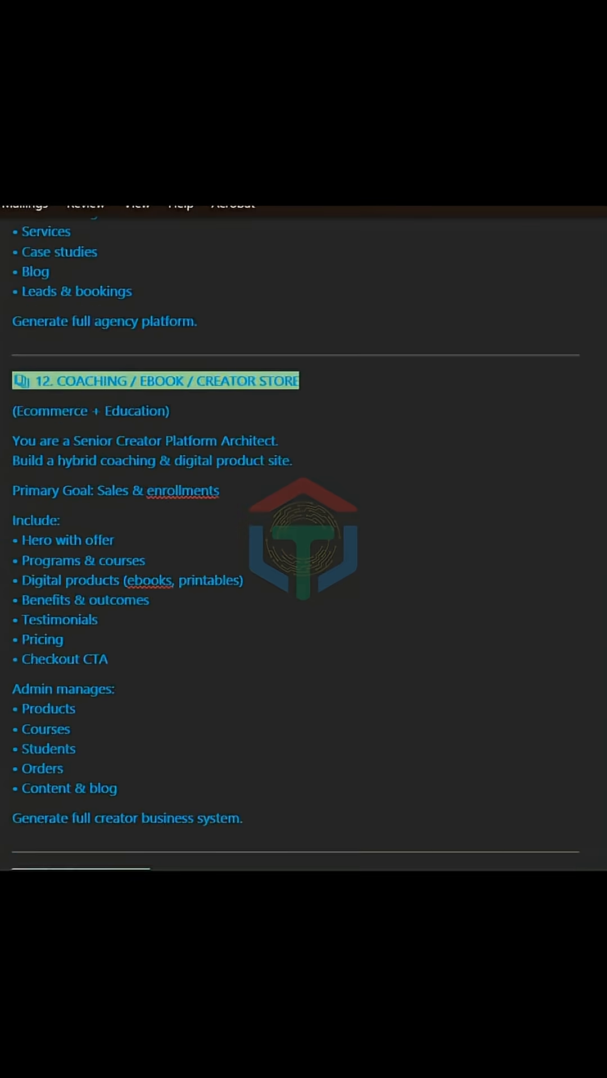
pyautogui.scroll(-3)
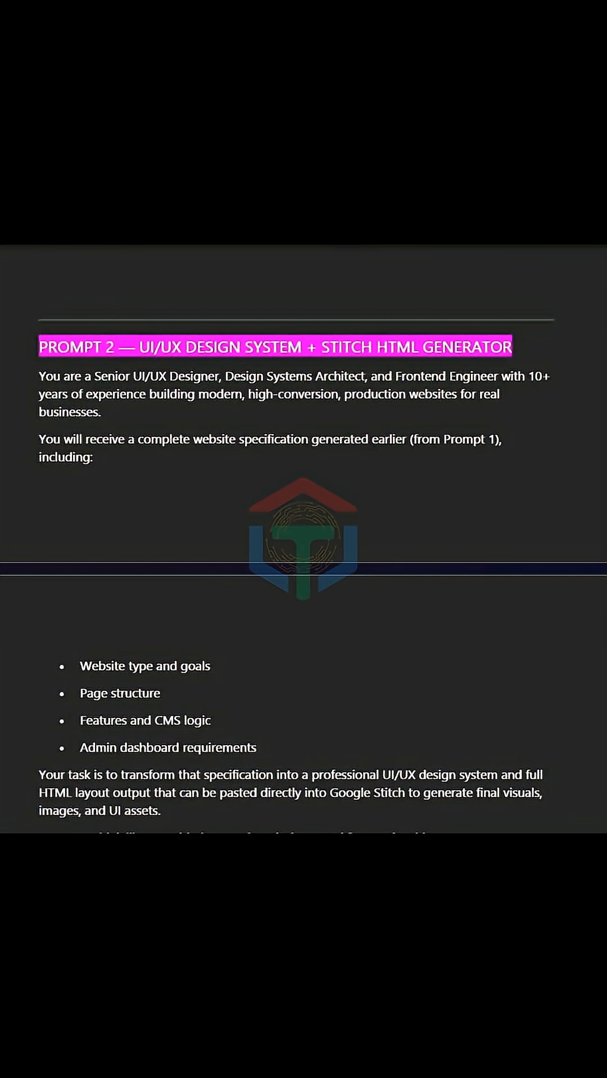